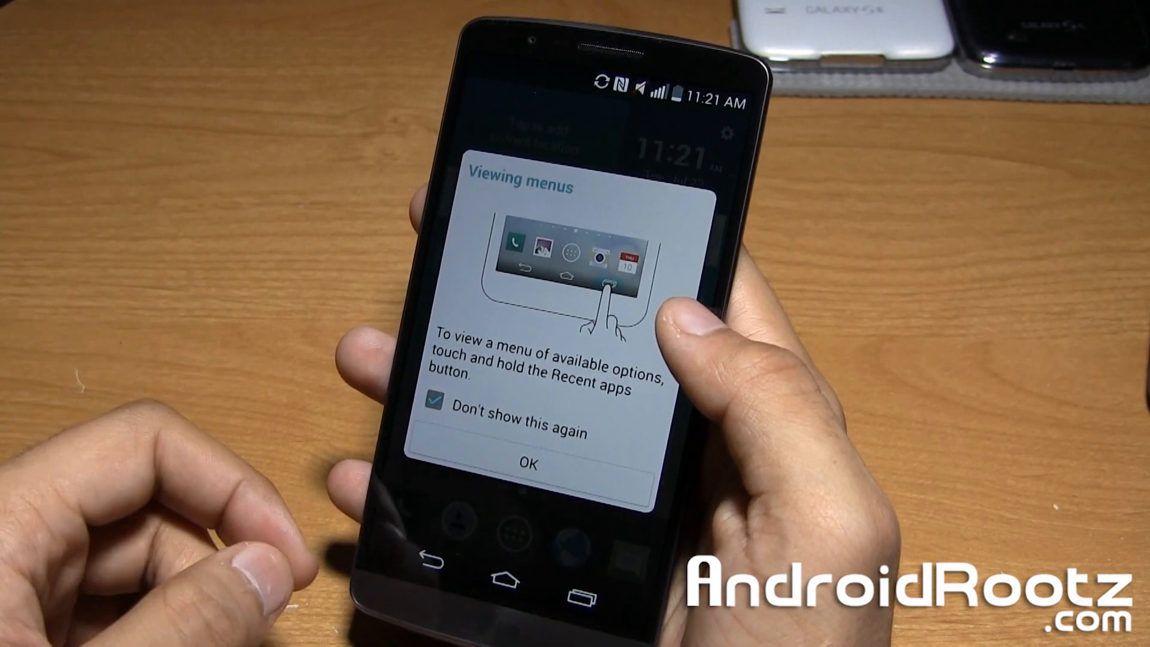
Dismiss the 'Viewing menus' tip so the home screen is clear.
click(525, 463)
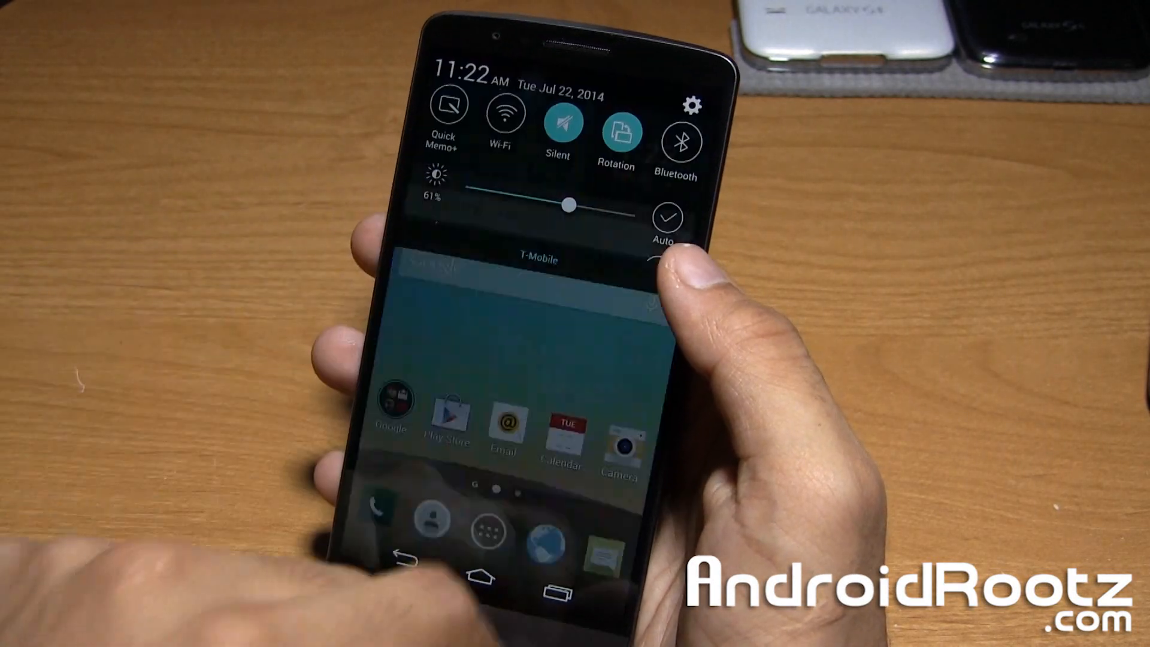
Navigate Settings > General > About phone > Software information to see Android 4.4.2 details.
click(691, 105)
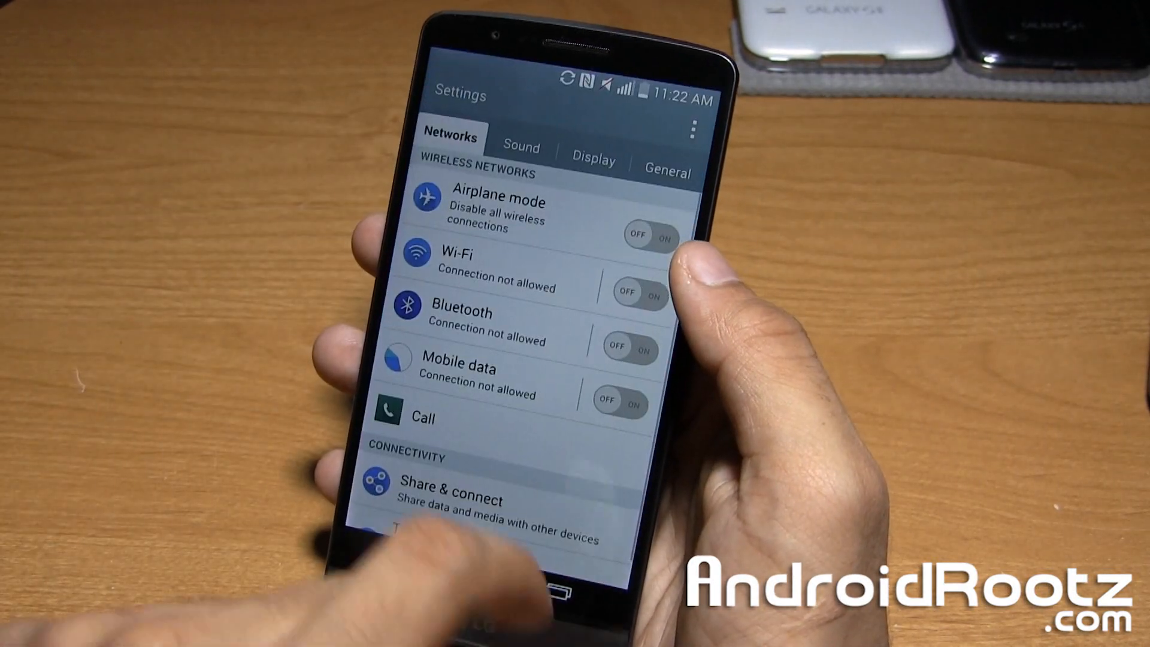
click(666, 171)
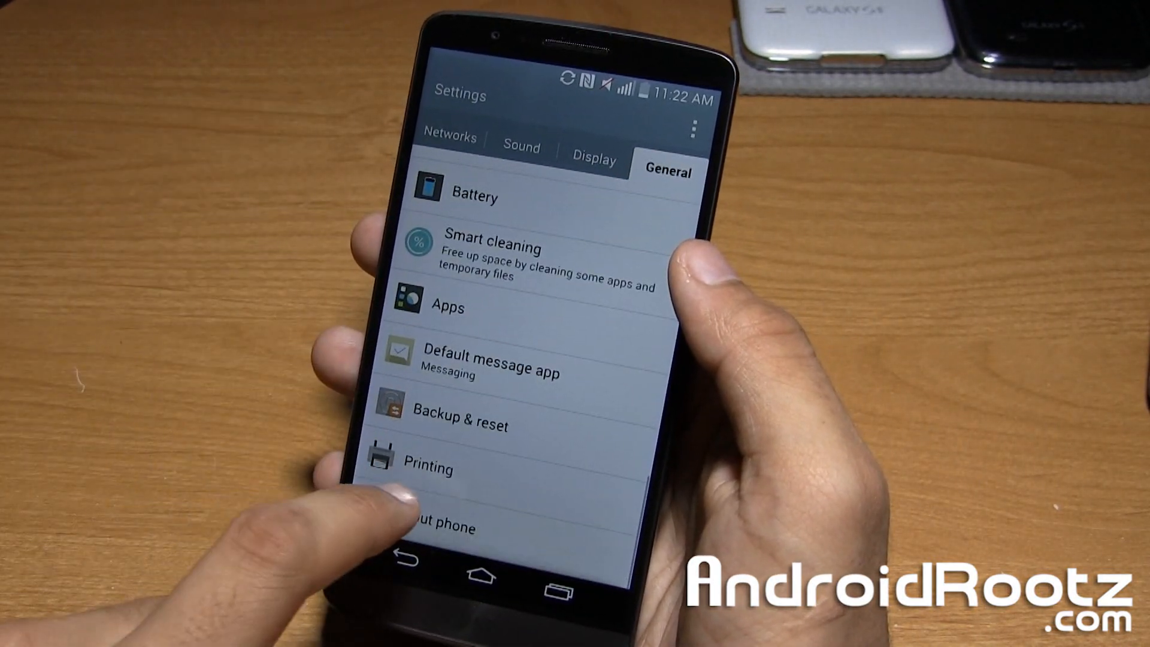
click(440, 527)
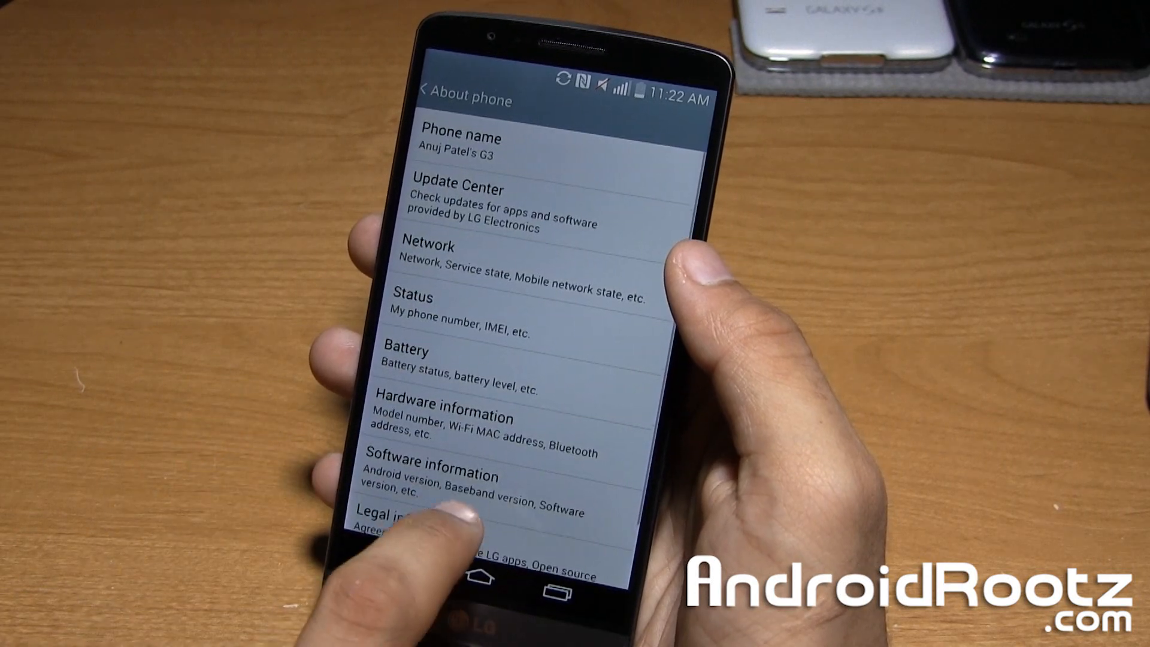
click(432, 473)
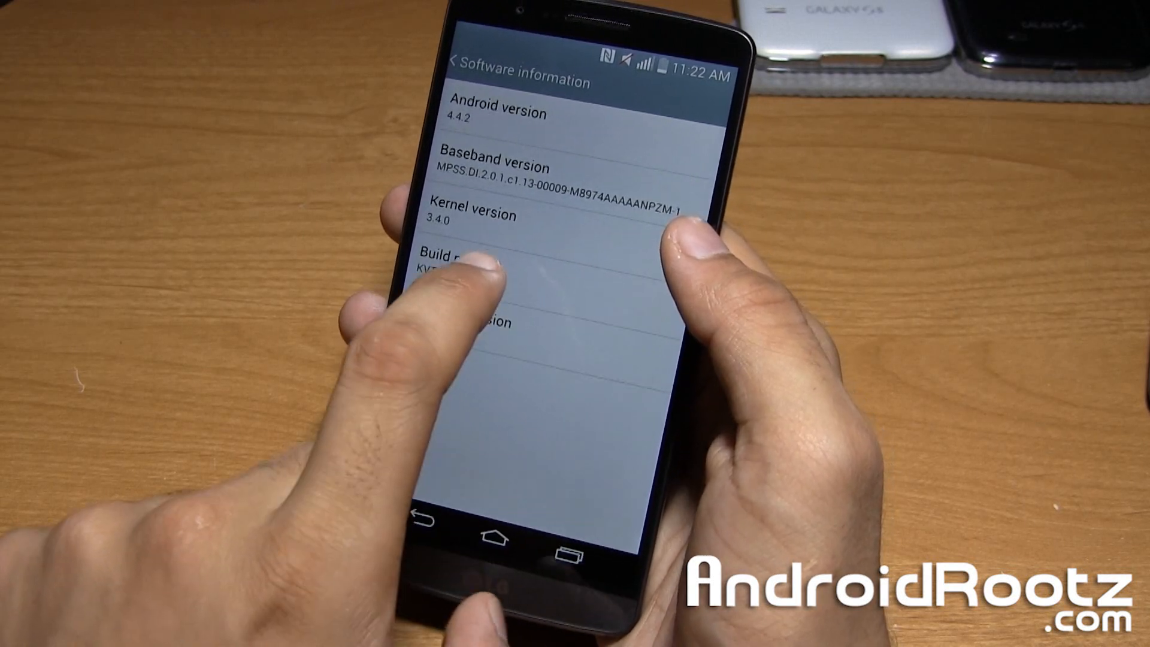
Tap Build number until developer mode unlocks, then return to the General list.
click(477, 264)
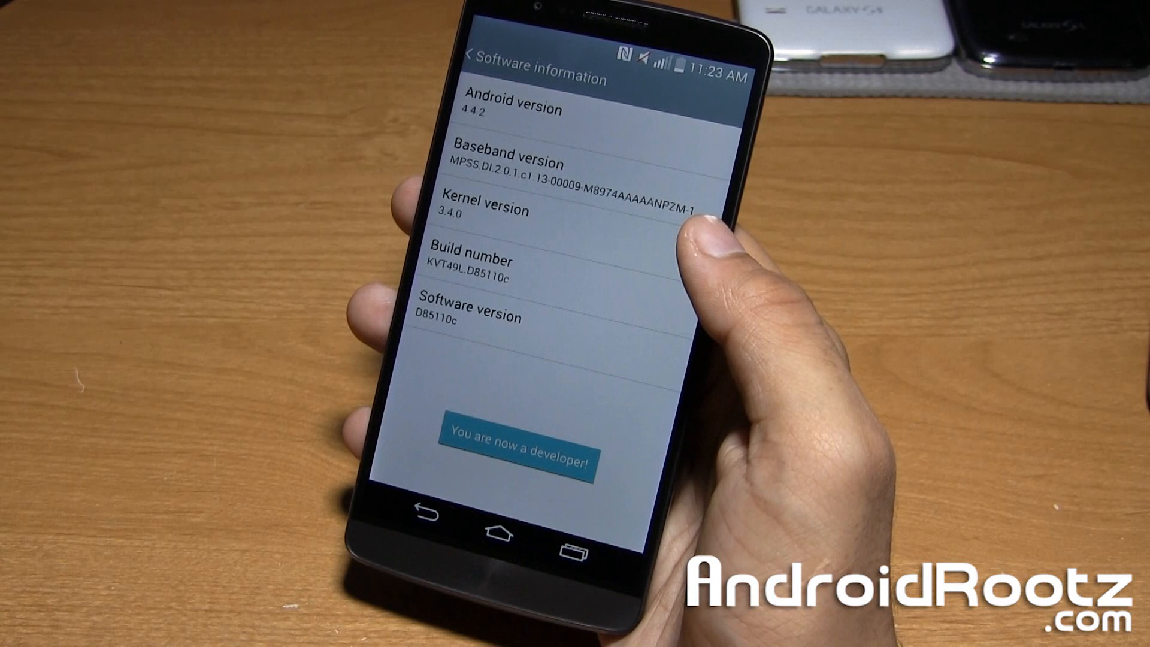
click(477, 56)
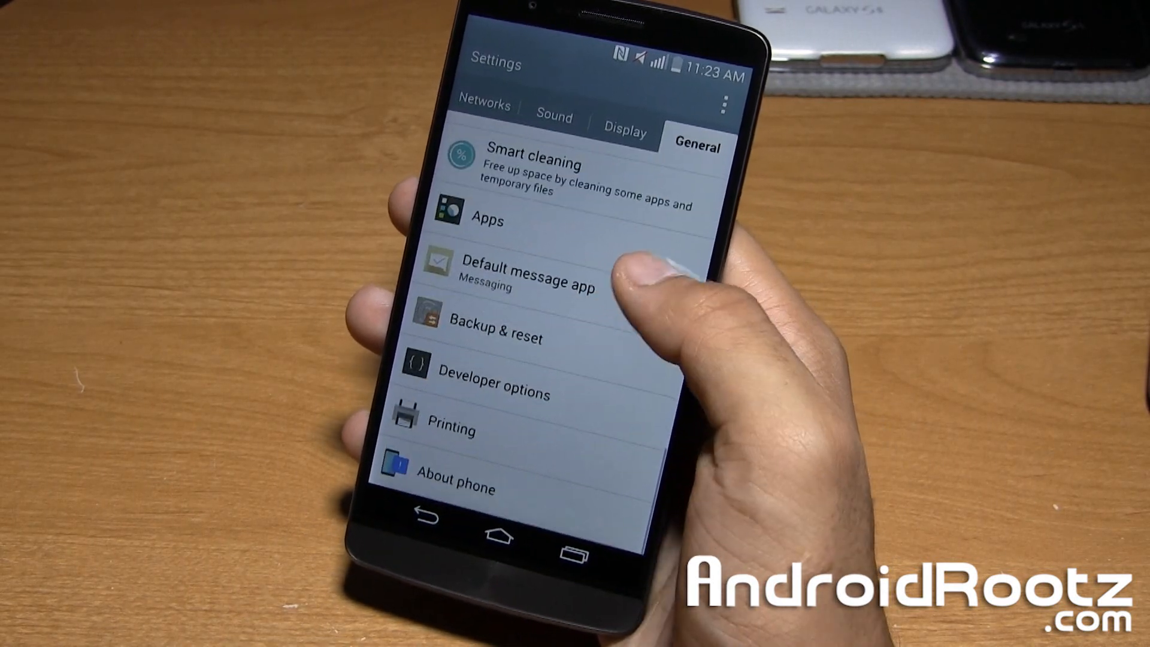
Enter Developer options, accept the warning and enable USB debugging.
click(482, 383)
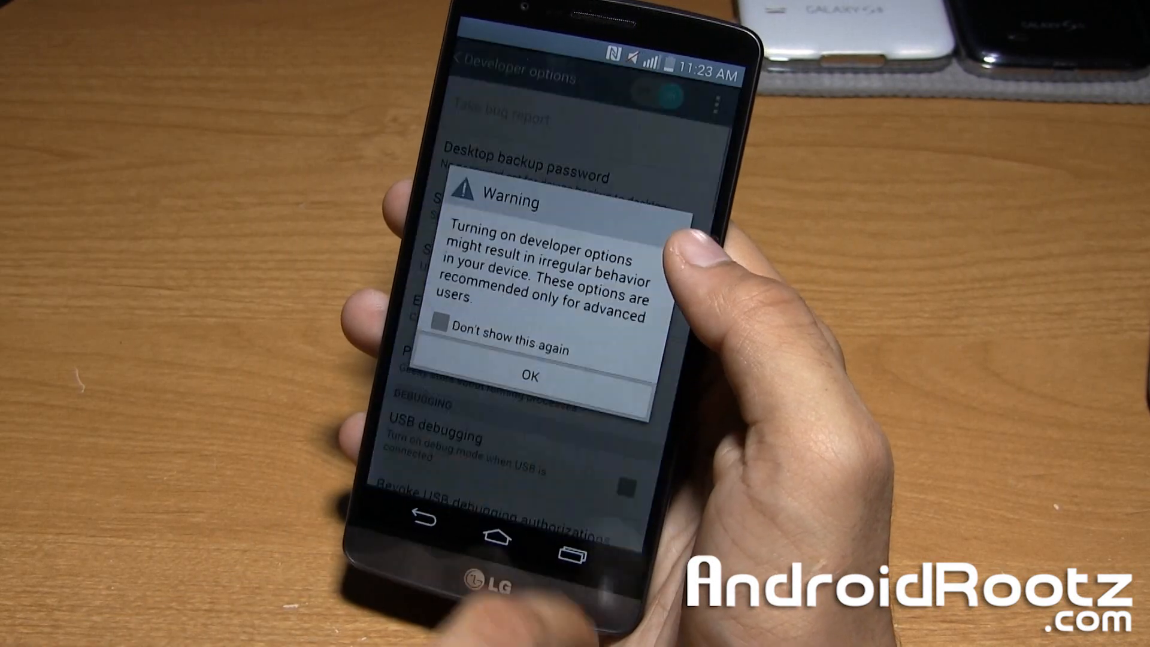
click(531, 378)
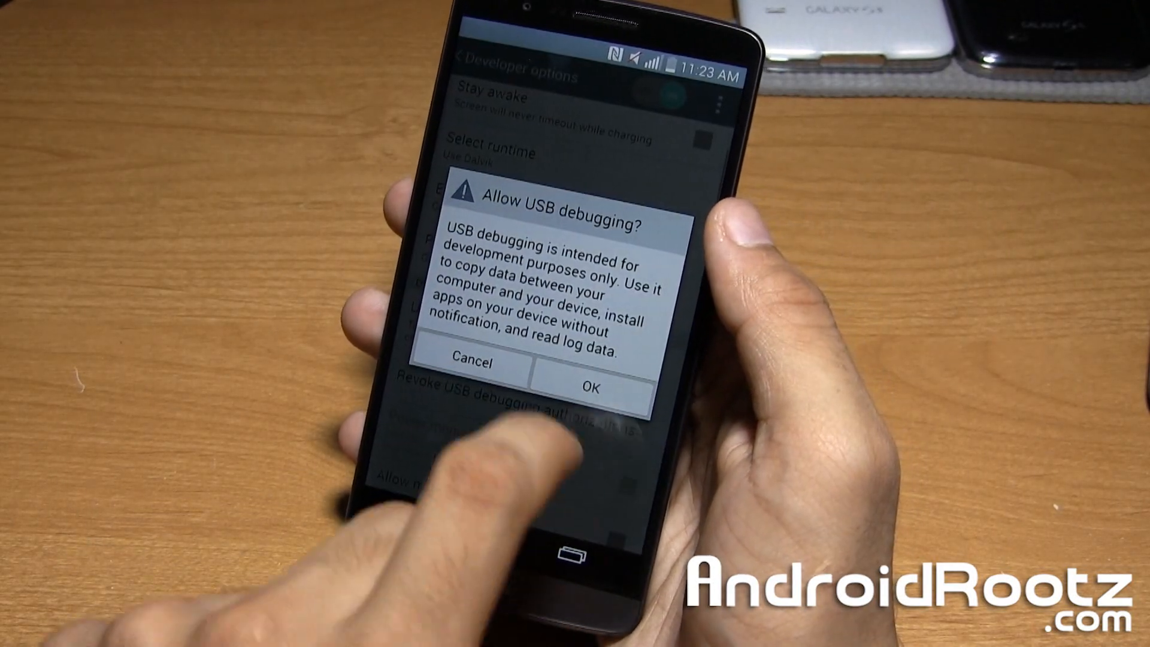
click(589, 384)
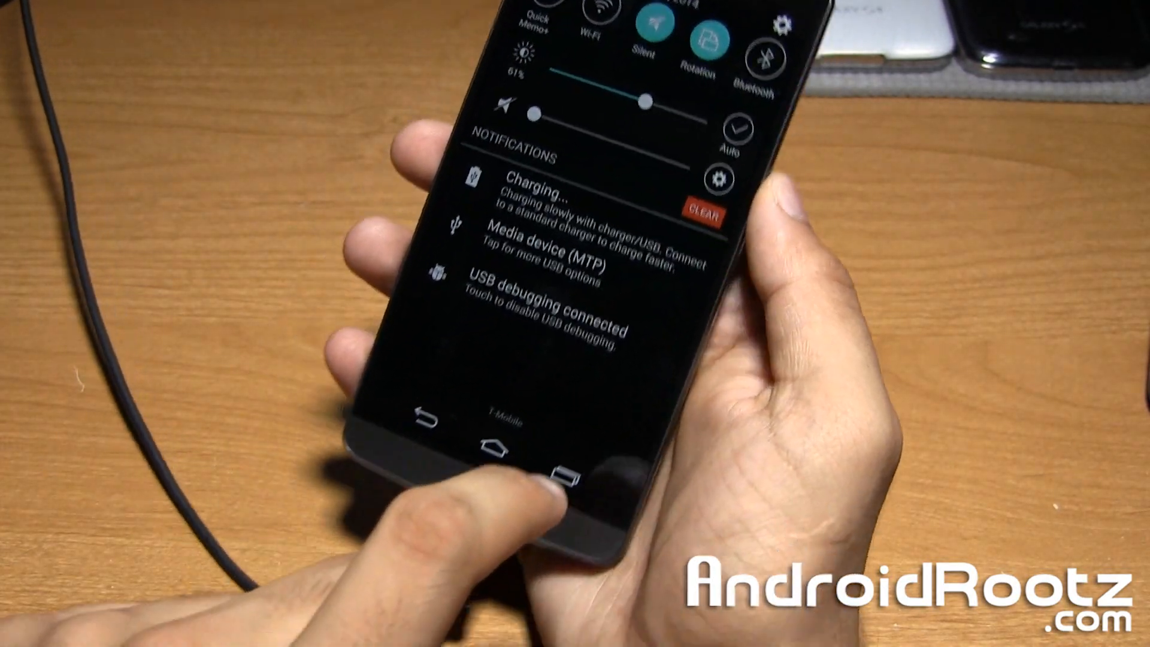
Check the notification shade reports USB debugging connected after plugging in the phone.
click(543, 249)
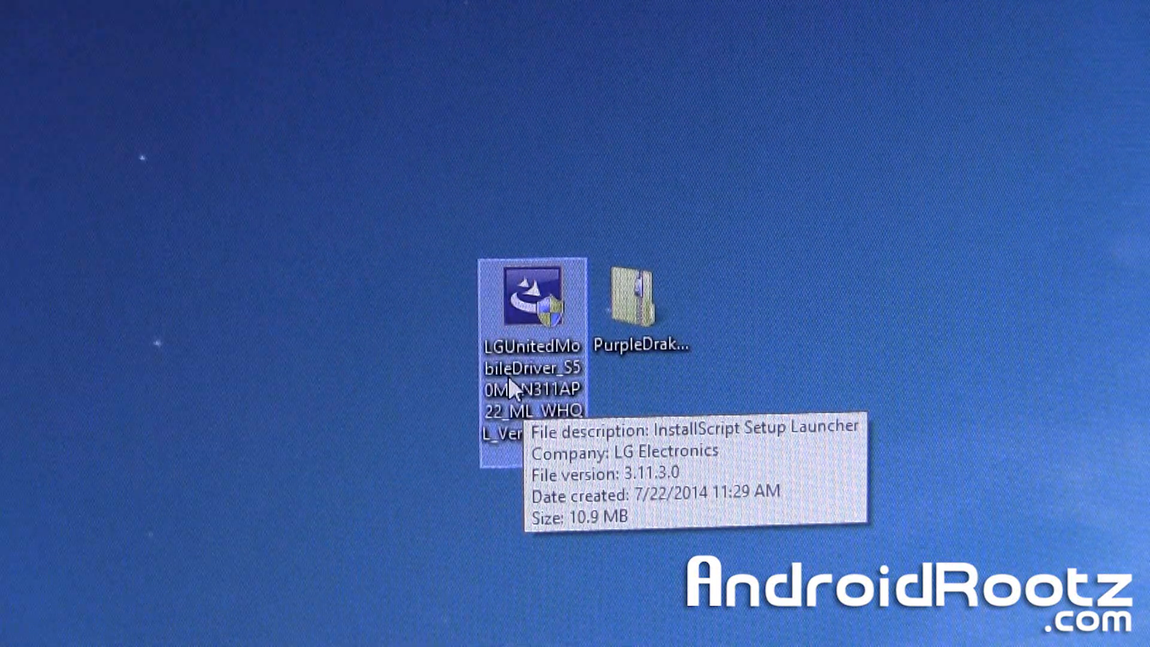
mouse_move(535, 356)
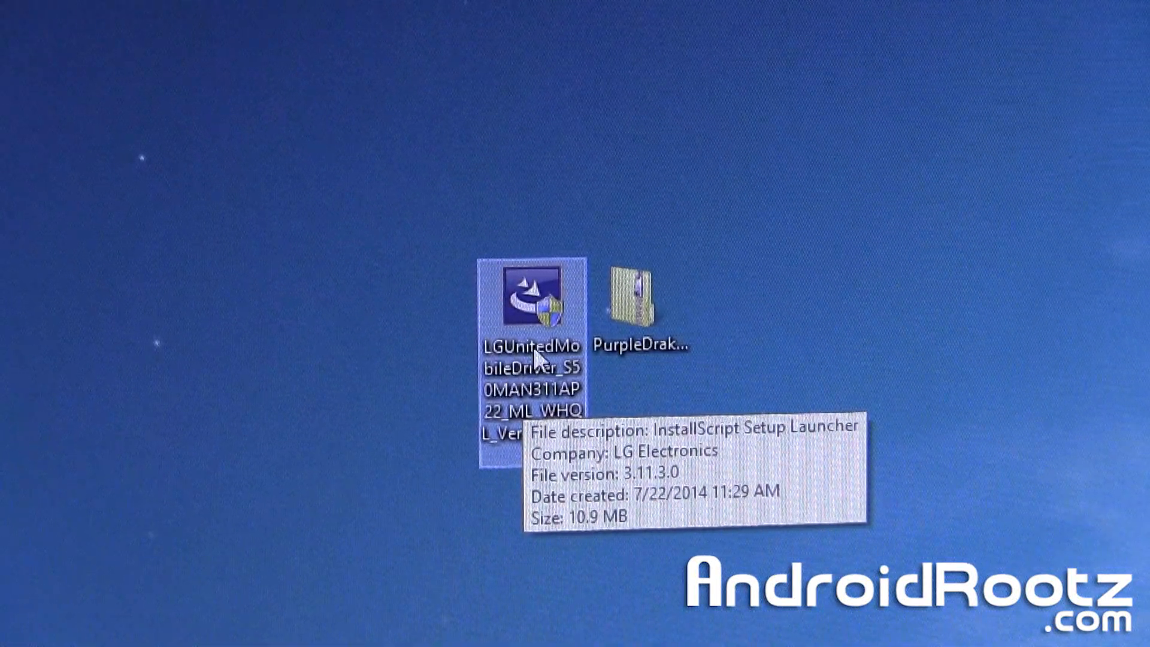
Run the LGUnitedMobileDriver installer, allow UAC, keep English and proceed through the wizard.
double_click(529, 295)
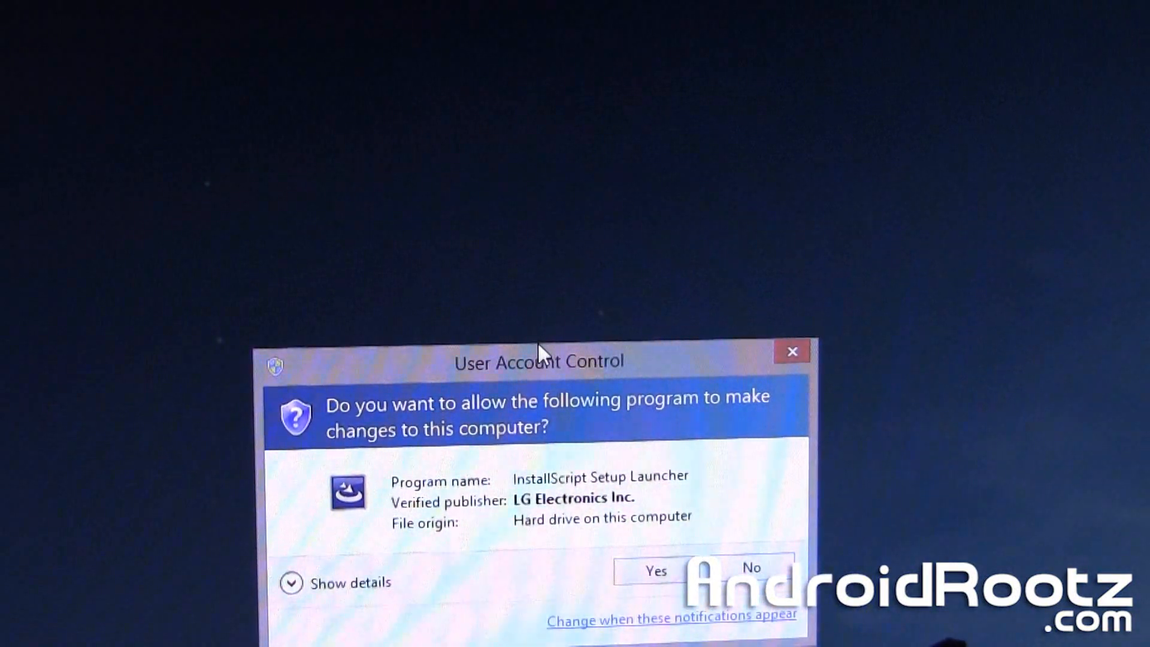
click(656, 571)
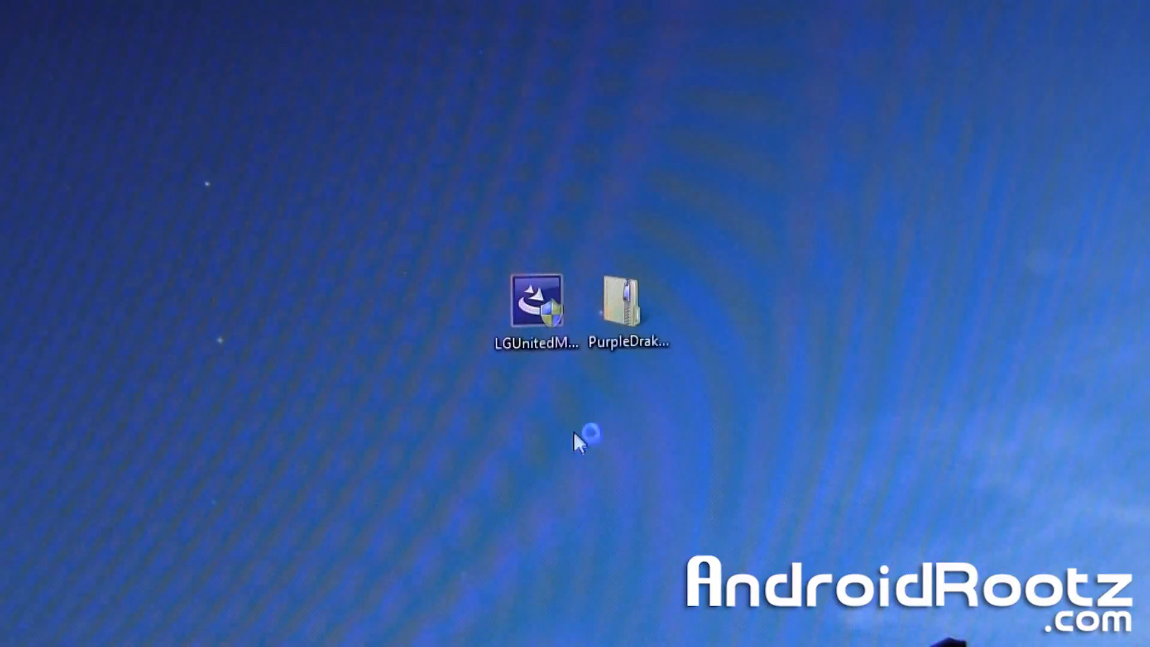
double_click(536, 302)
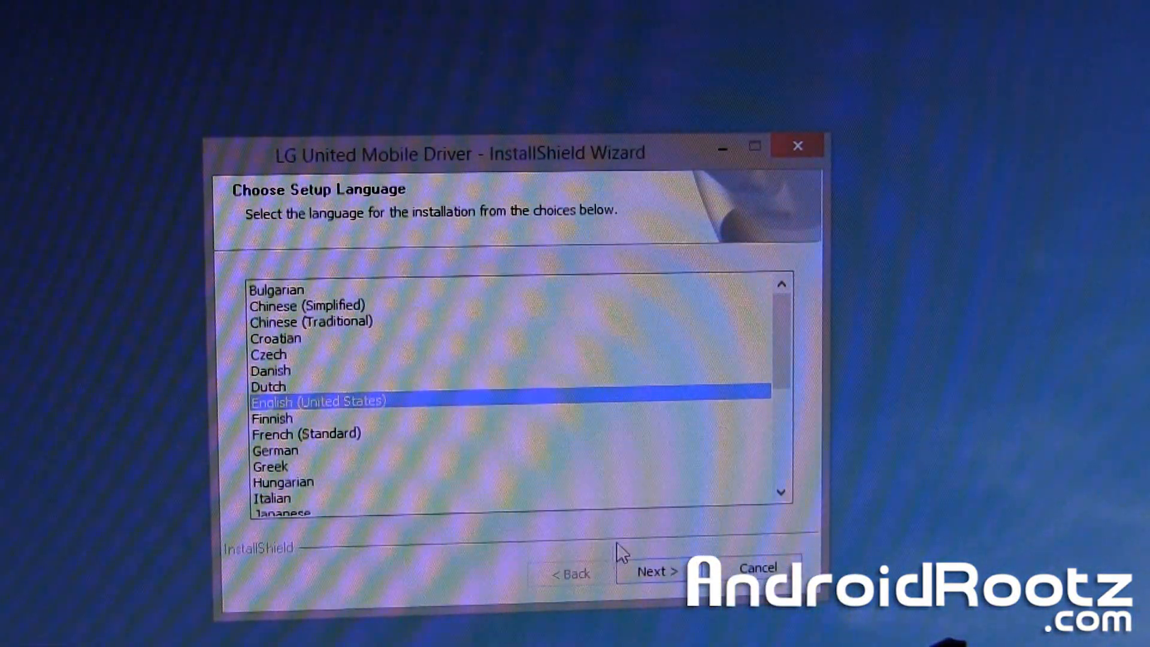
click(655, 571)
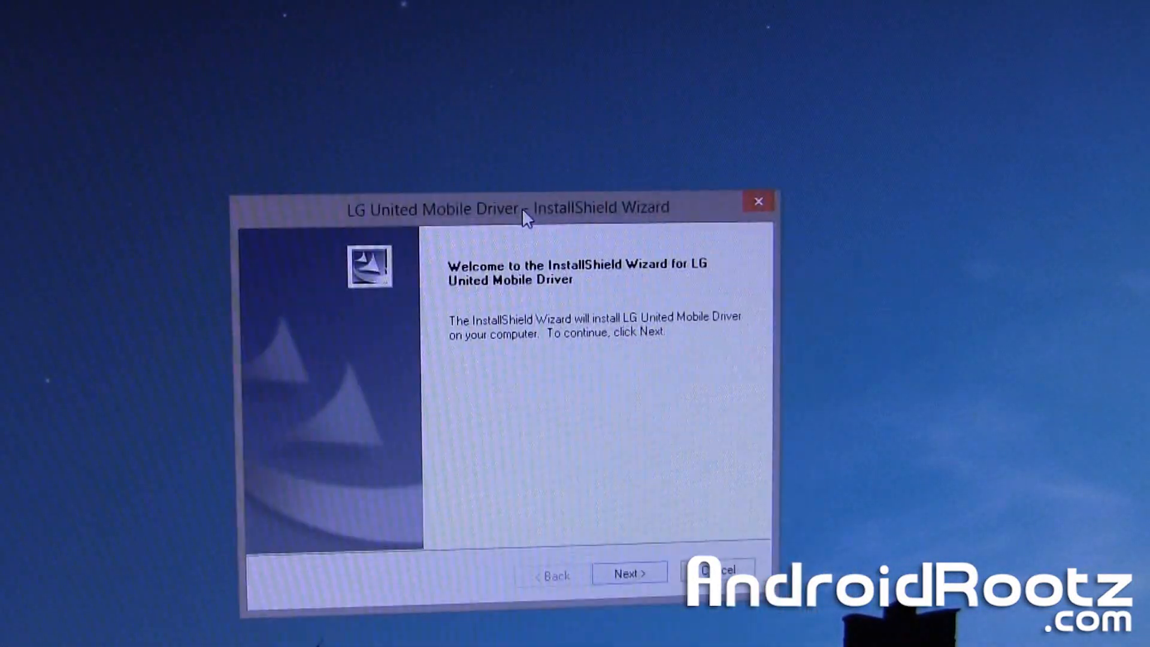
click(629, 573)
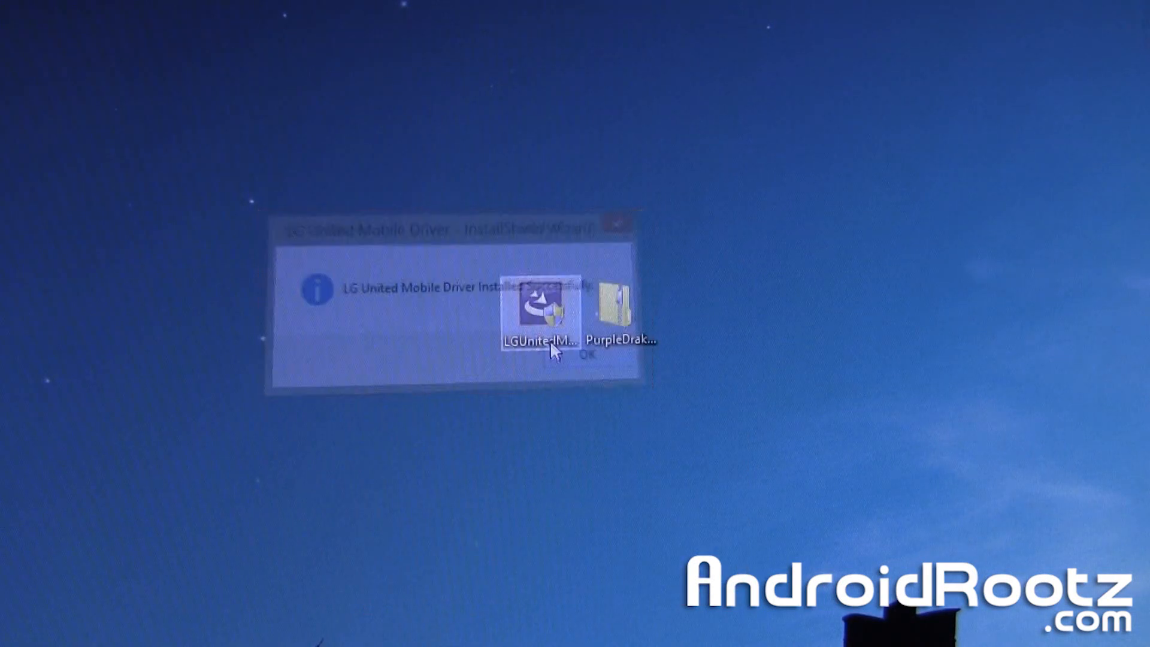
Confirm install success, verify AndroidNet Sooner Single ADB Interface in Device Manager, then close it.
click(587, 354)
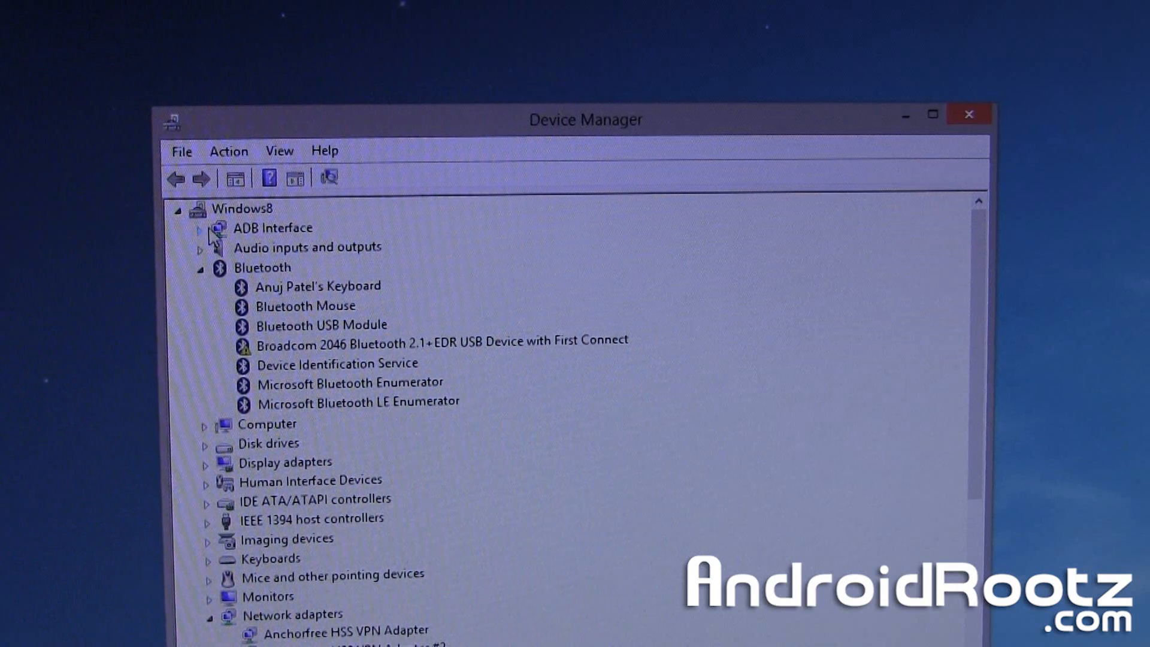
click(200, 228)
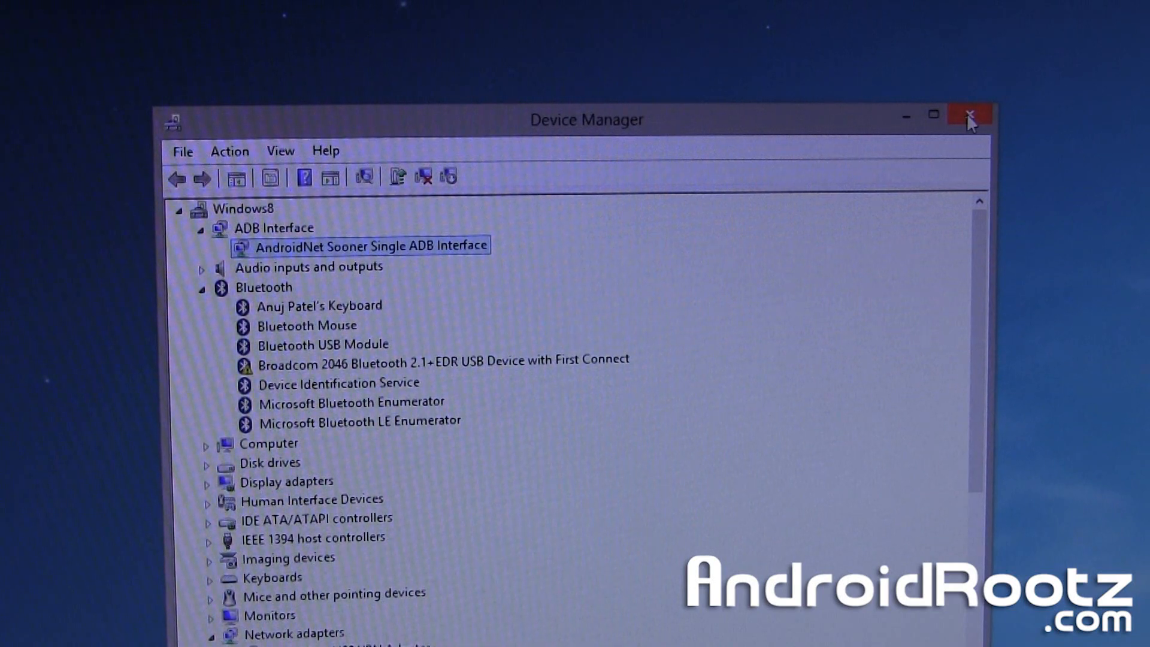
mouse_move(970, 116)
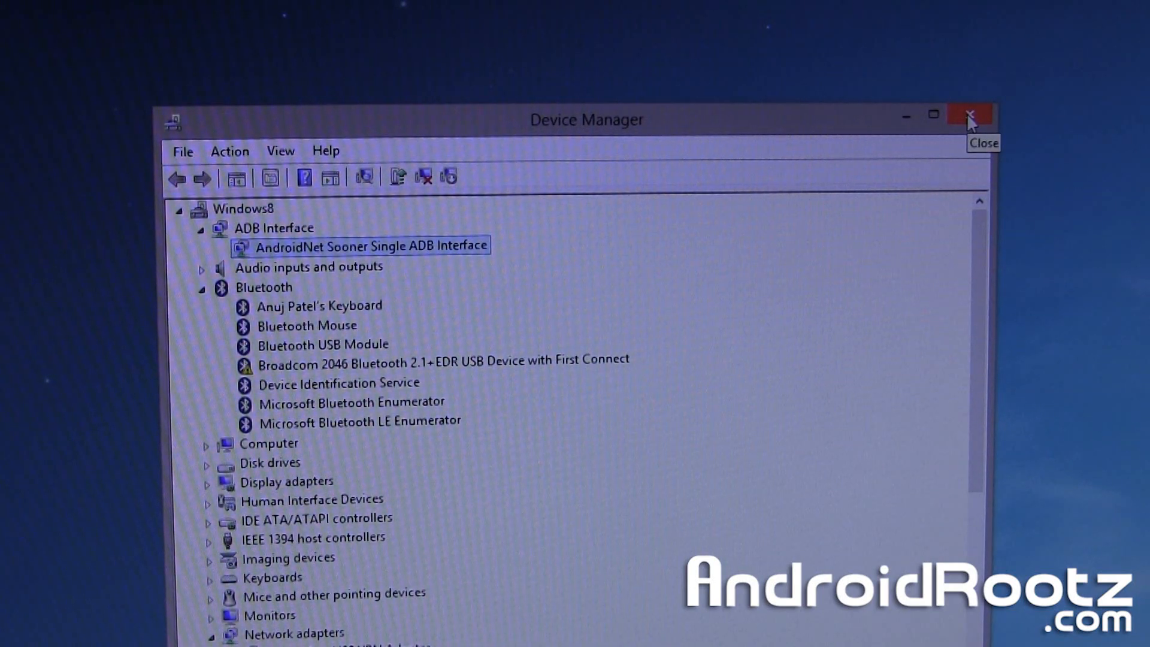
click(970, 116)
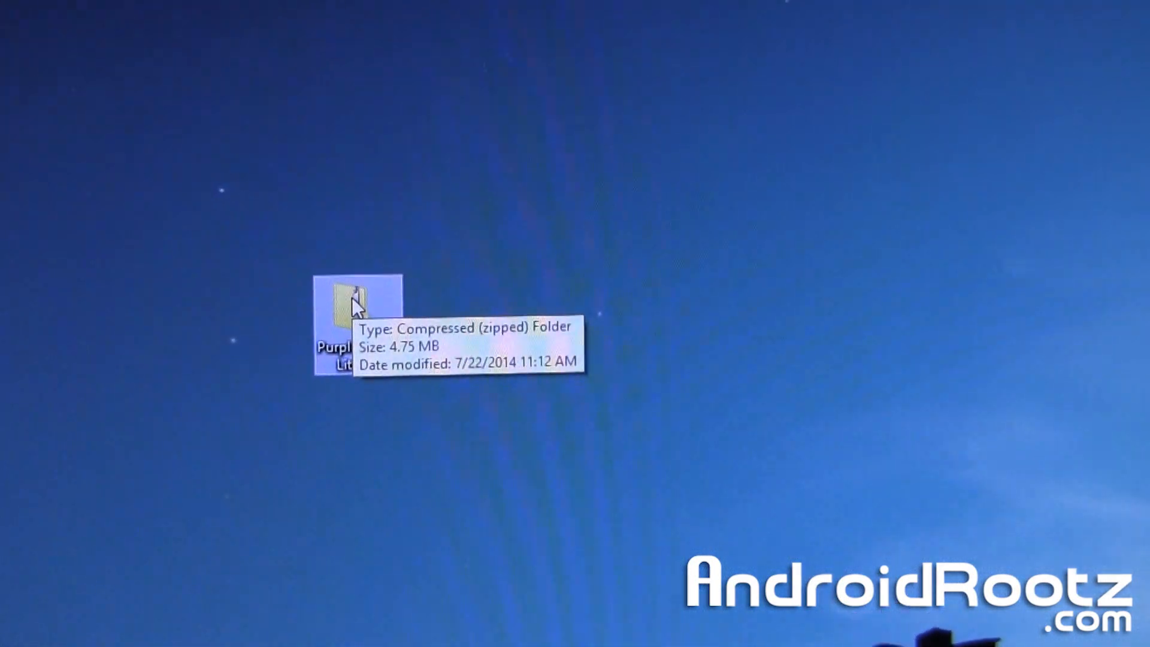
mouse_move(252, 294)
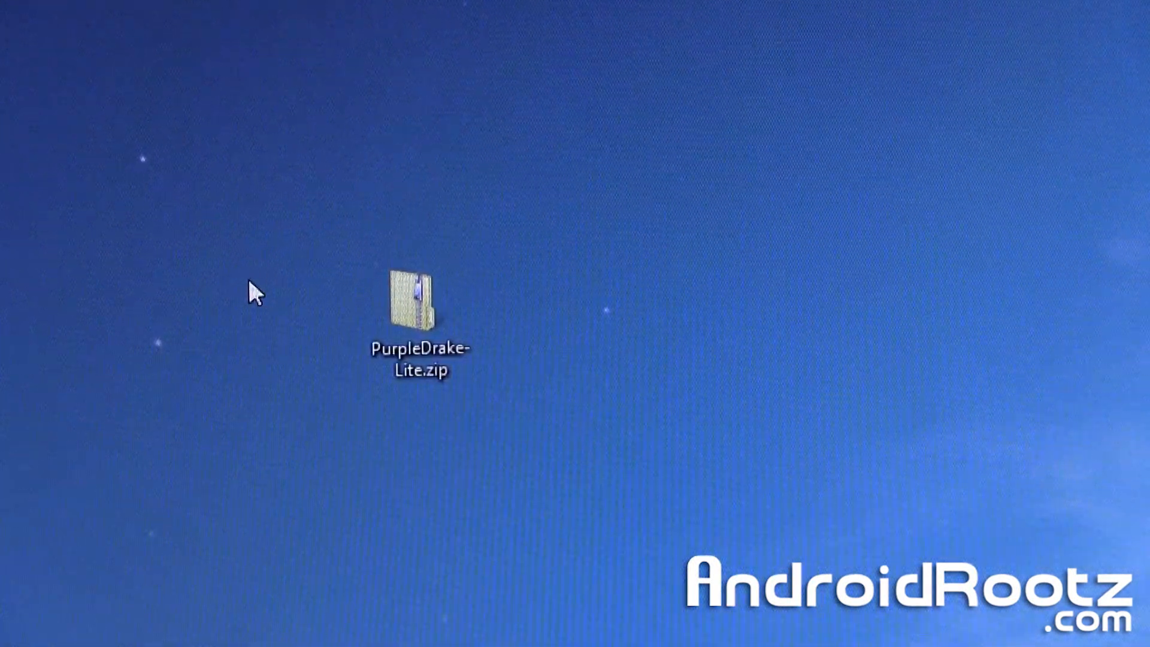
Extract all files from PurpleDrake-Lite.zip into its folder.
right_click(421, 301)
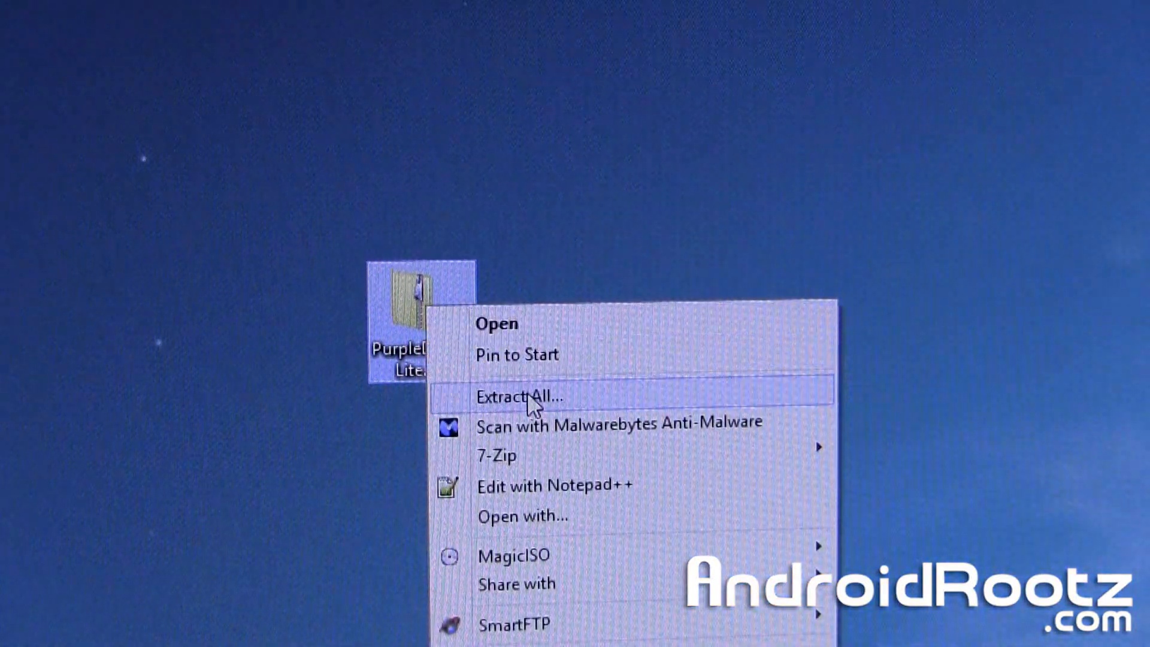
click(521, 395)
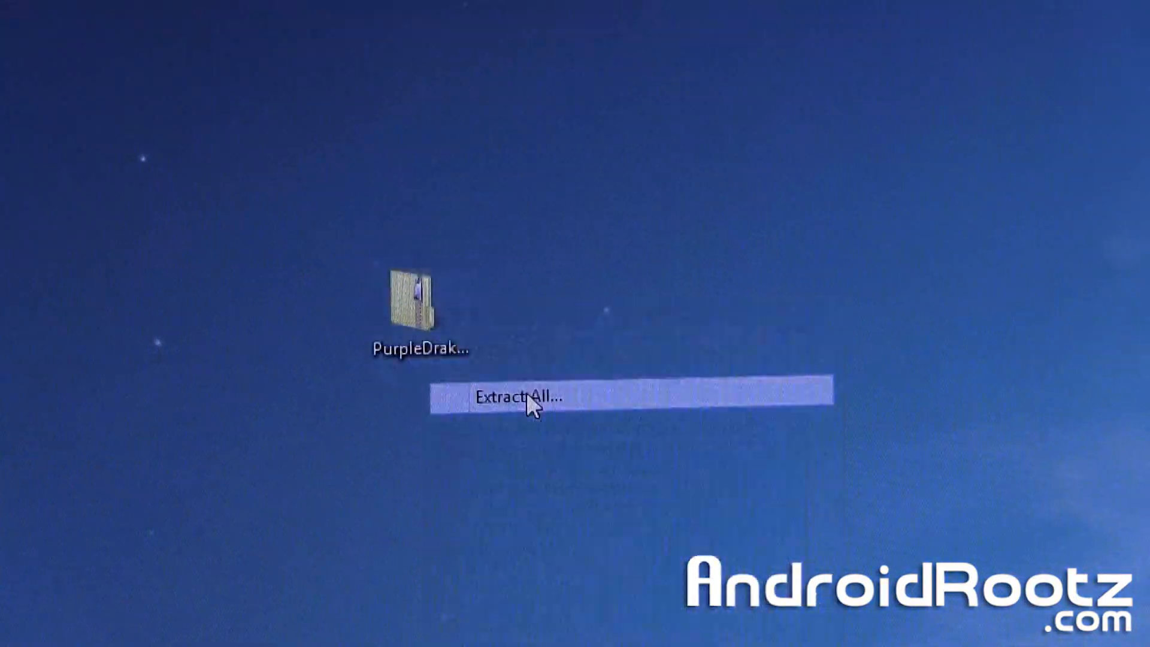
click(523, 399)
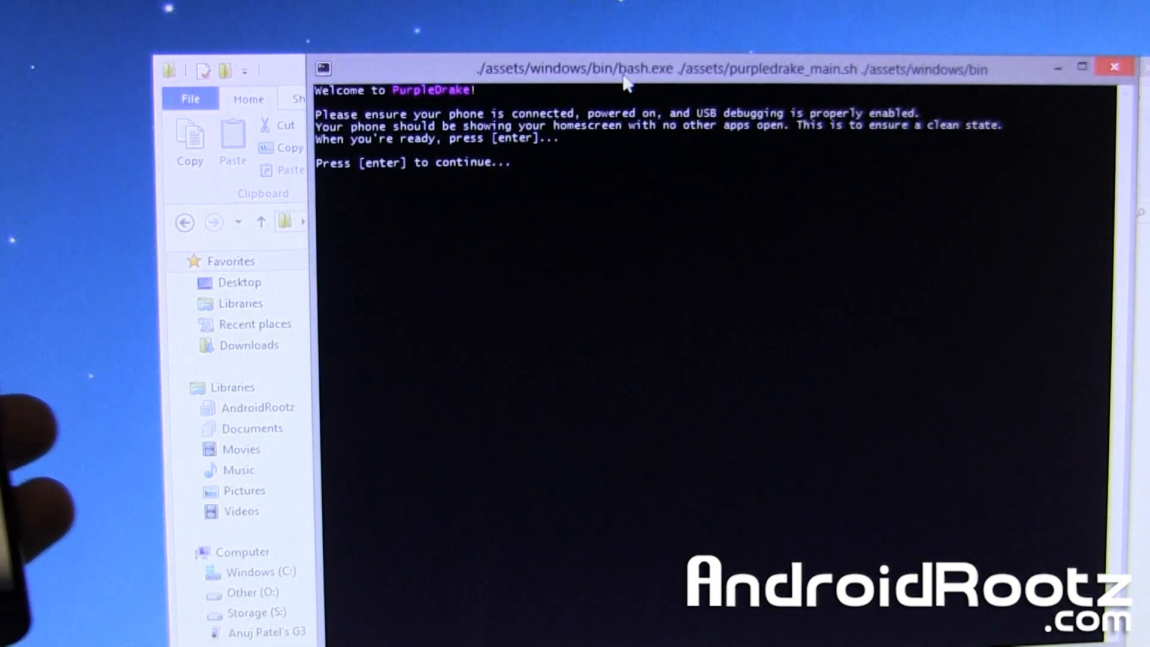
Continue PurpleDrake's welcome prompt and let the phone always allow debugging from this computer.
key(enter)
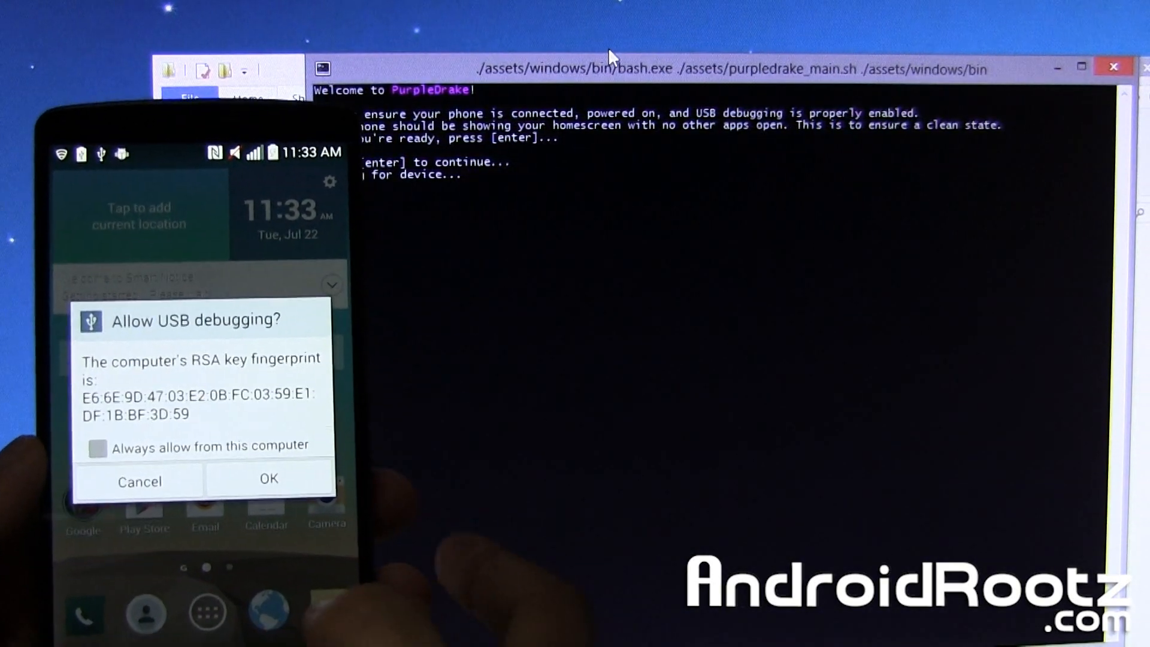
click(353, 444)
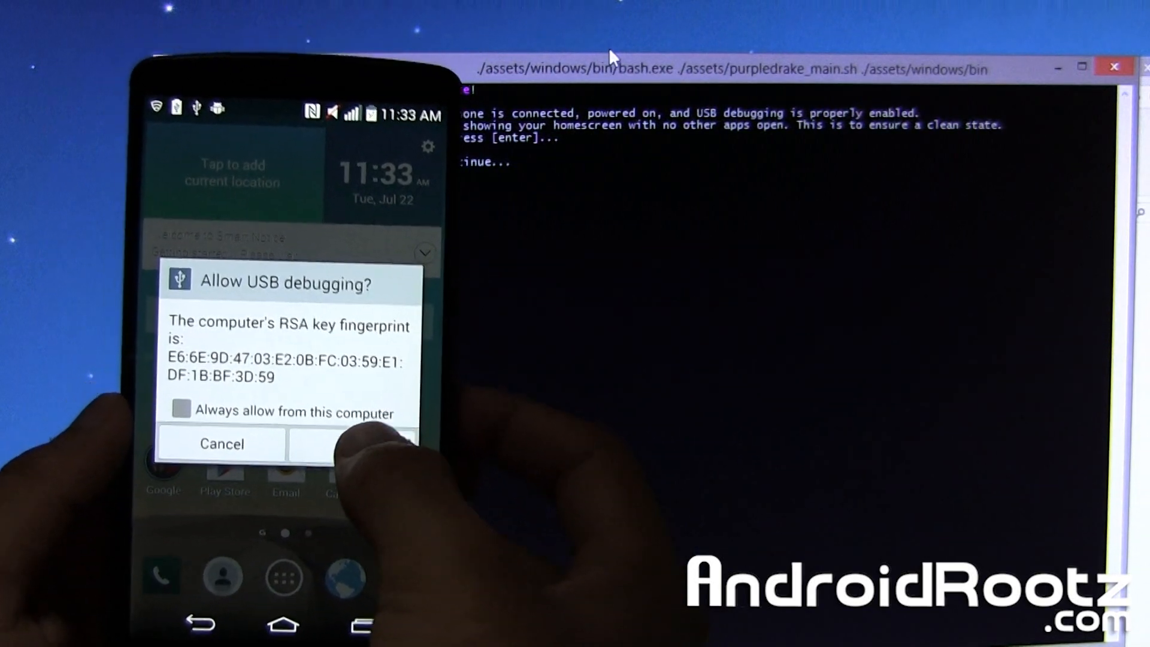
click(352, 444)
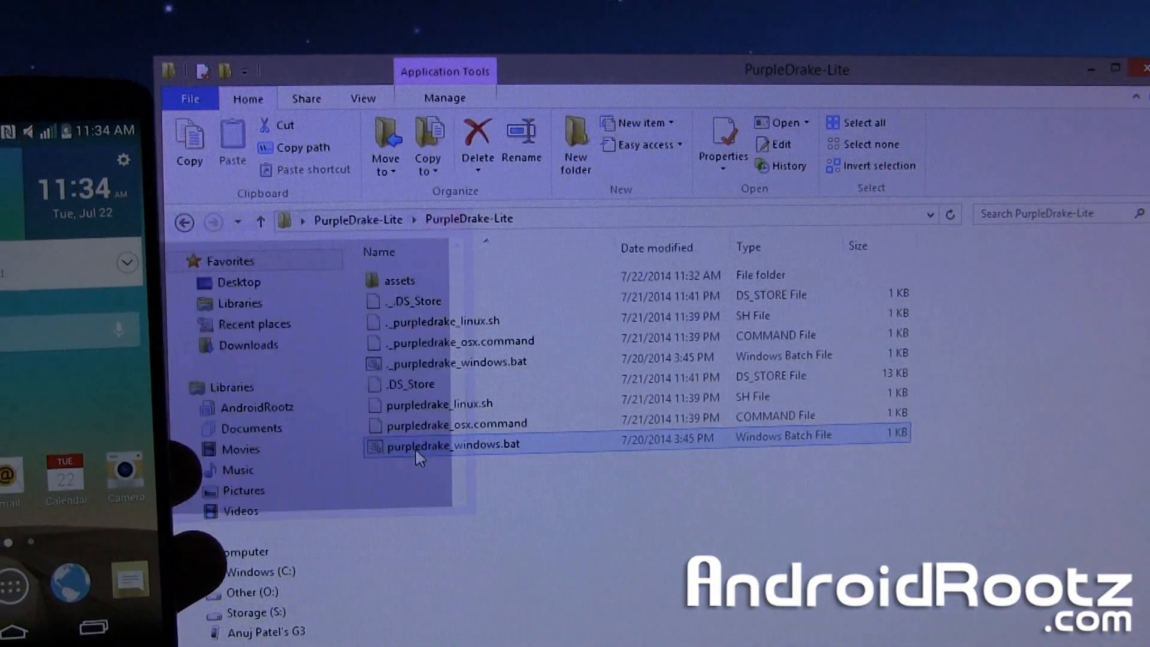
Rerun purpledrake_windows.bat so it detects the LG-D851 and starts the temproot.
double_click(451, 443)
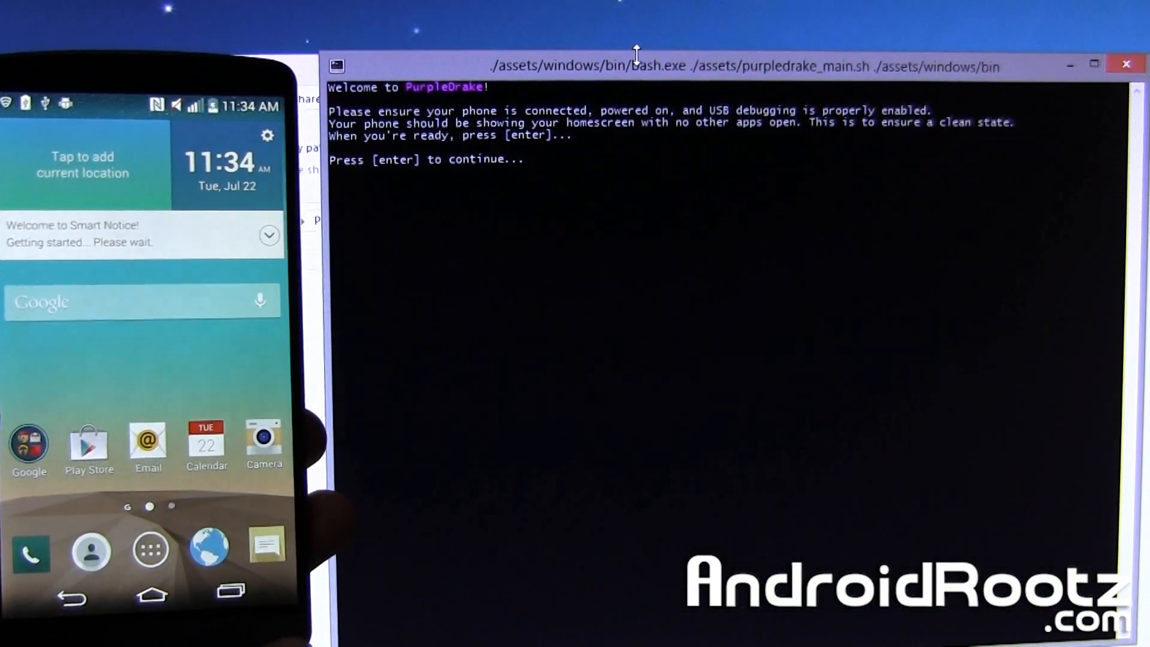
key(enter)
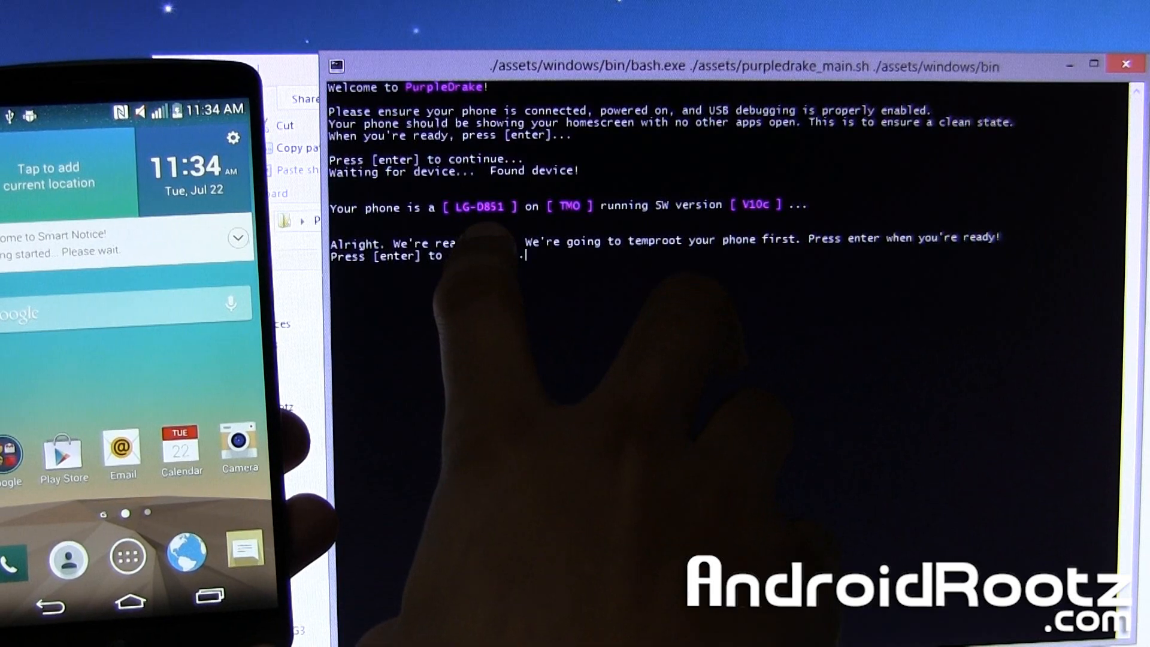
key(enter)
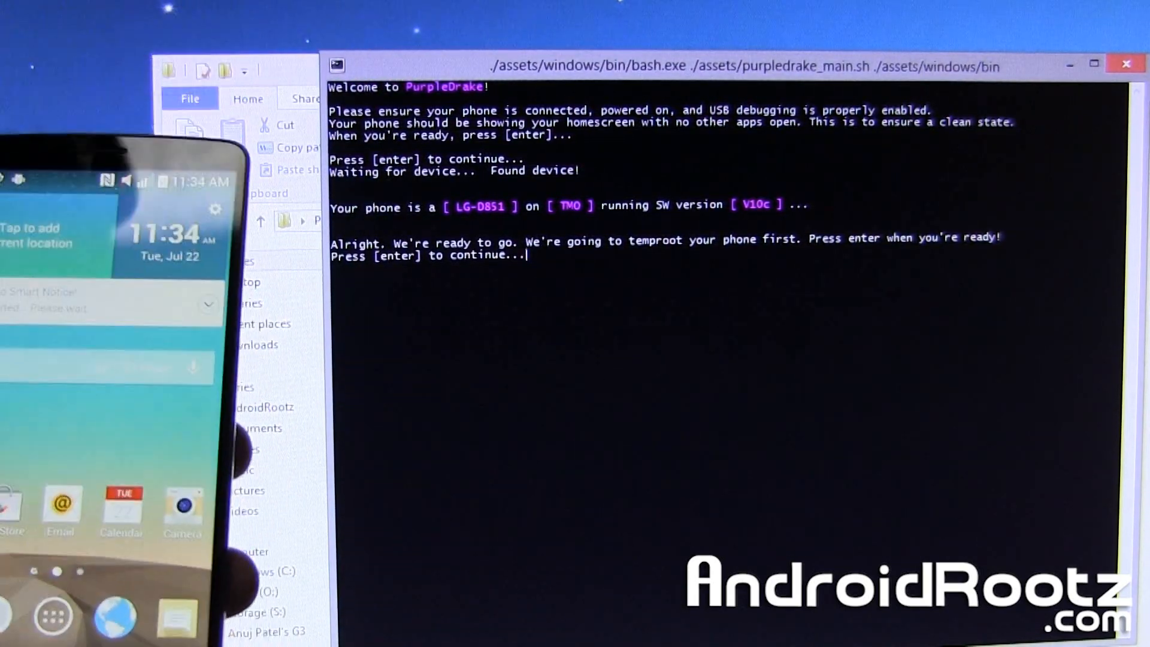
key(enter)
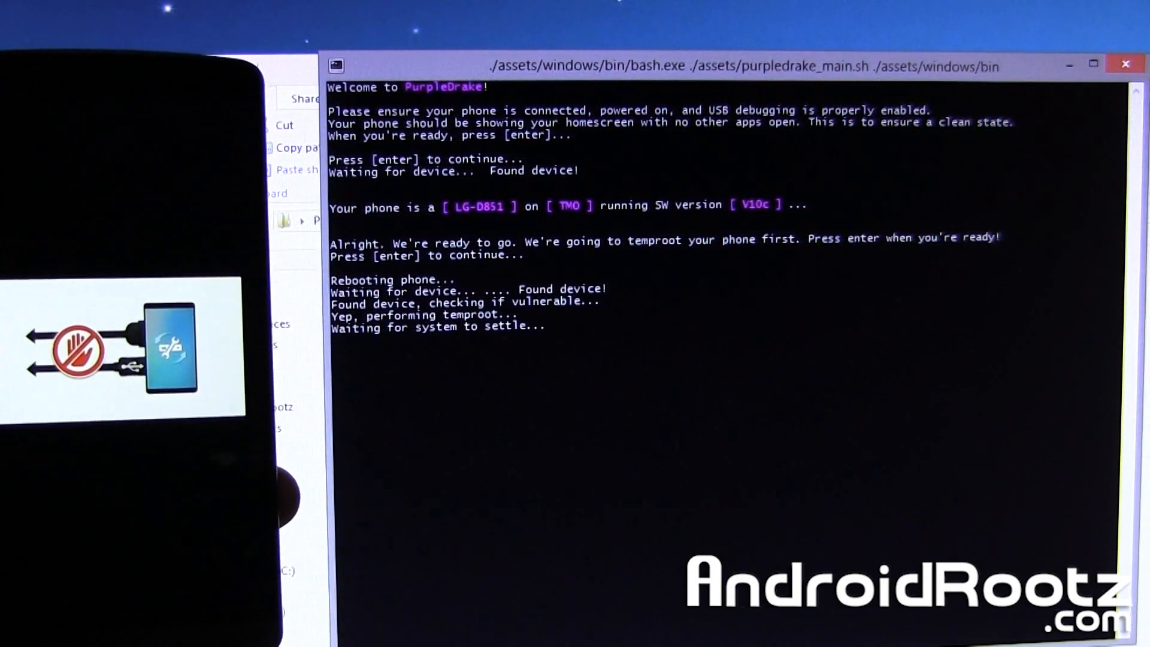
Continue PurpleDrake past the temporary root to apply permanent root and reboot the G3.
key(enter)
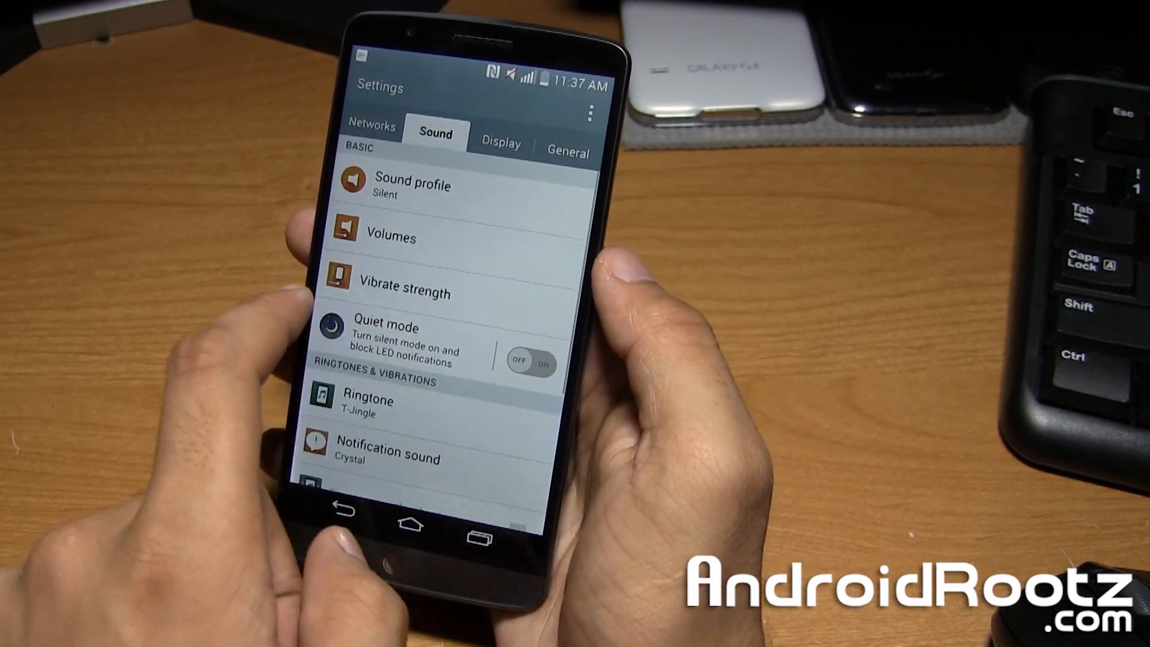
Search Play Store for 'supersu', install SuperSU by Chainfire and accept its permissions.
click(381, 126)
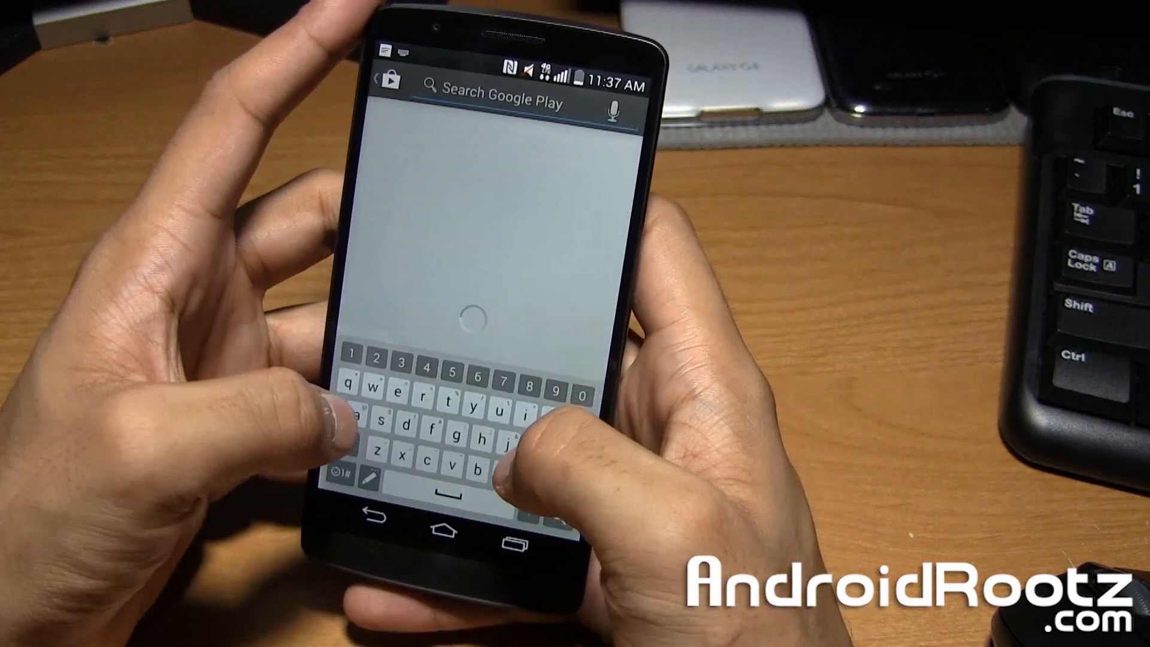
text(supersu)
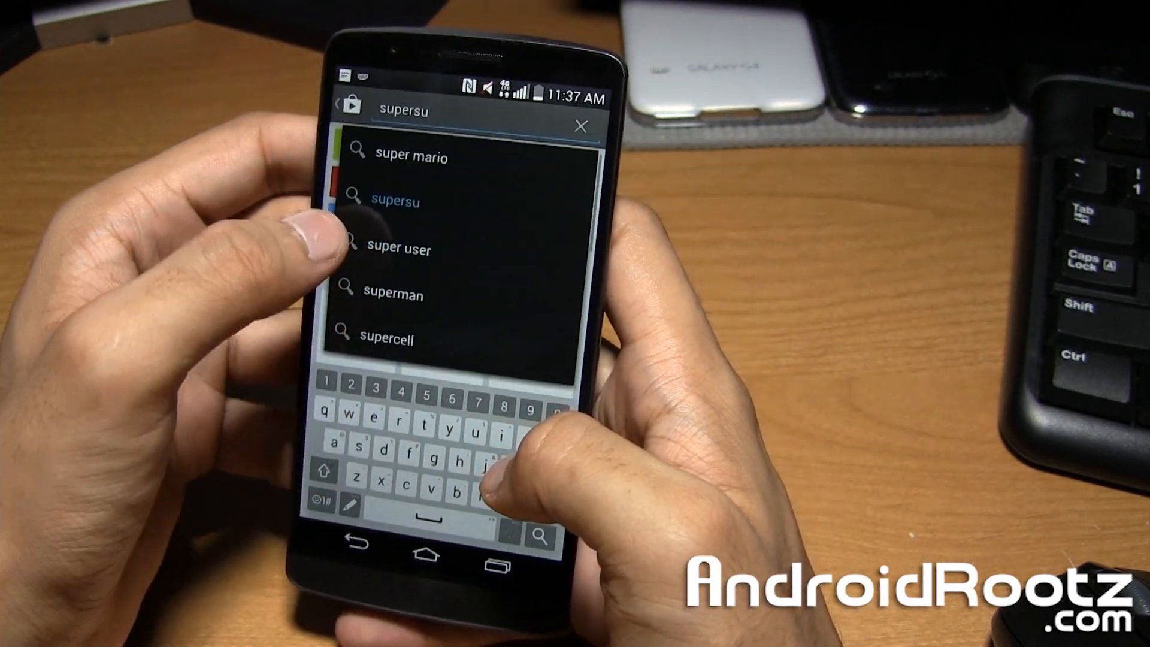
click(394, 200)
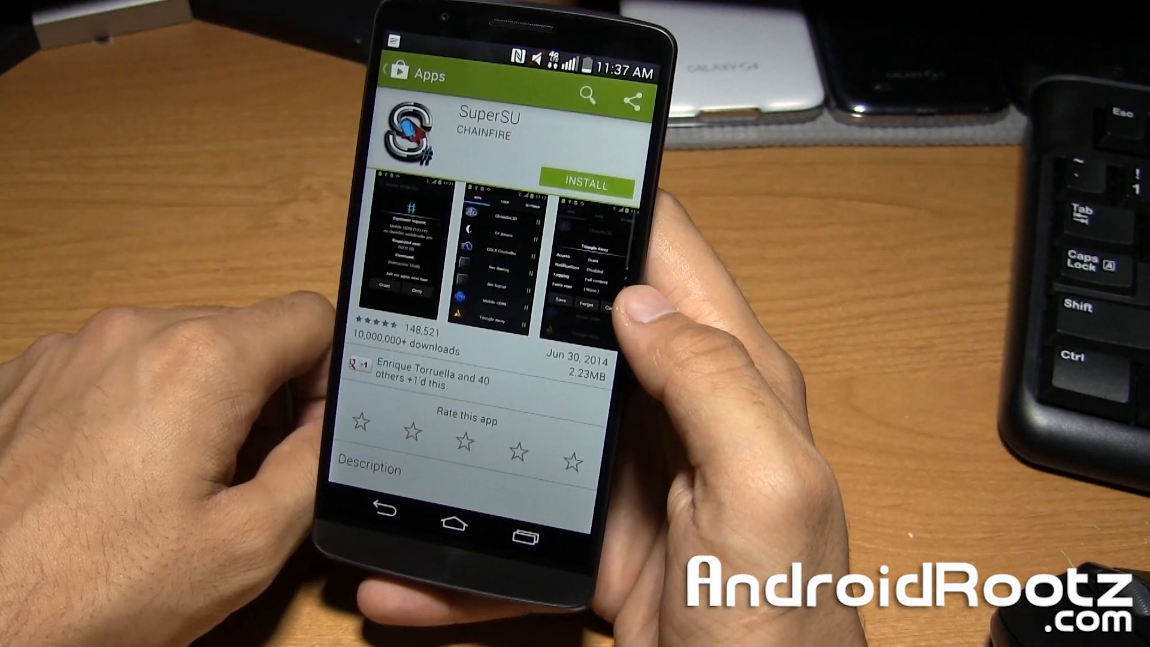
click(591, 183)
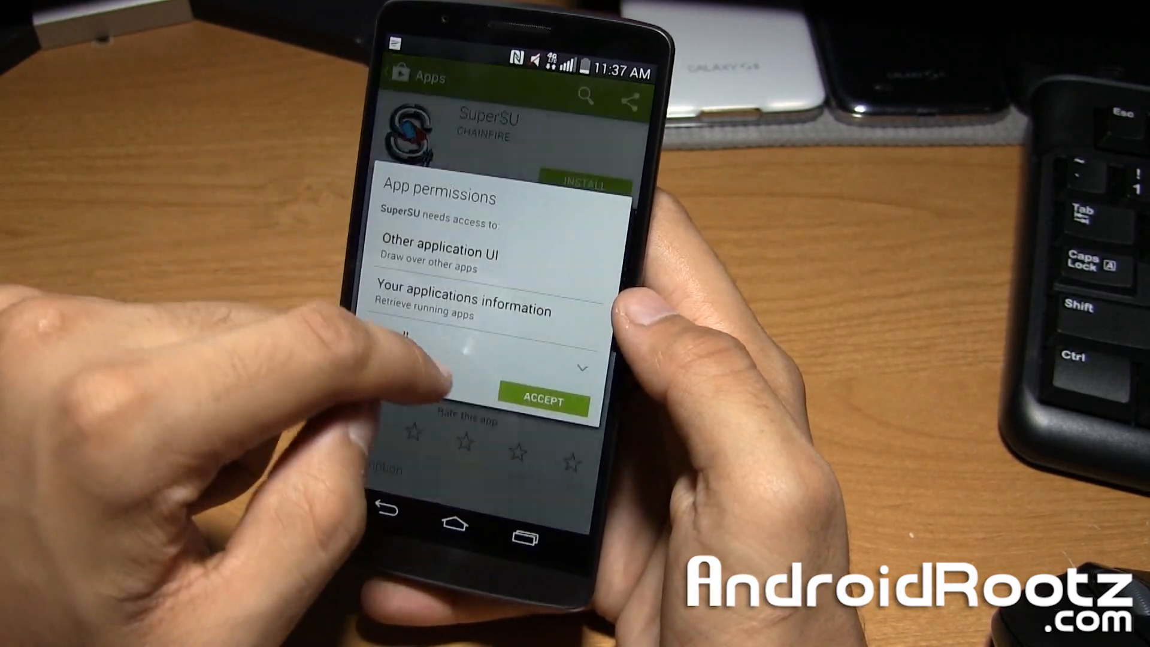
click(542, 401)
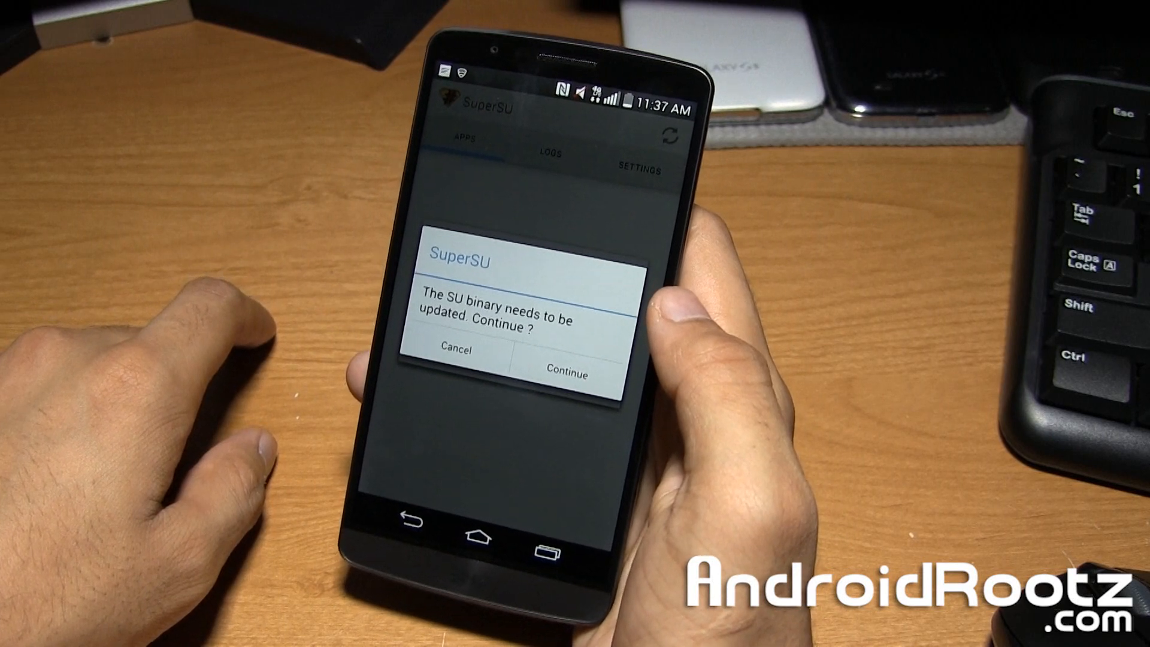
Update the SU binary using the Normal method and acknowledge the installation success.
click(568, 367)
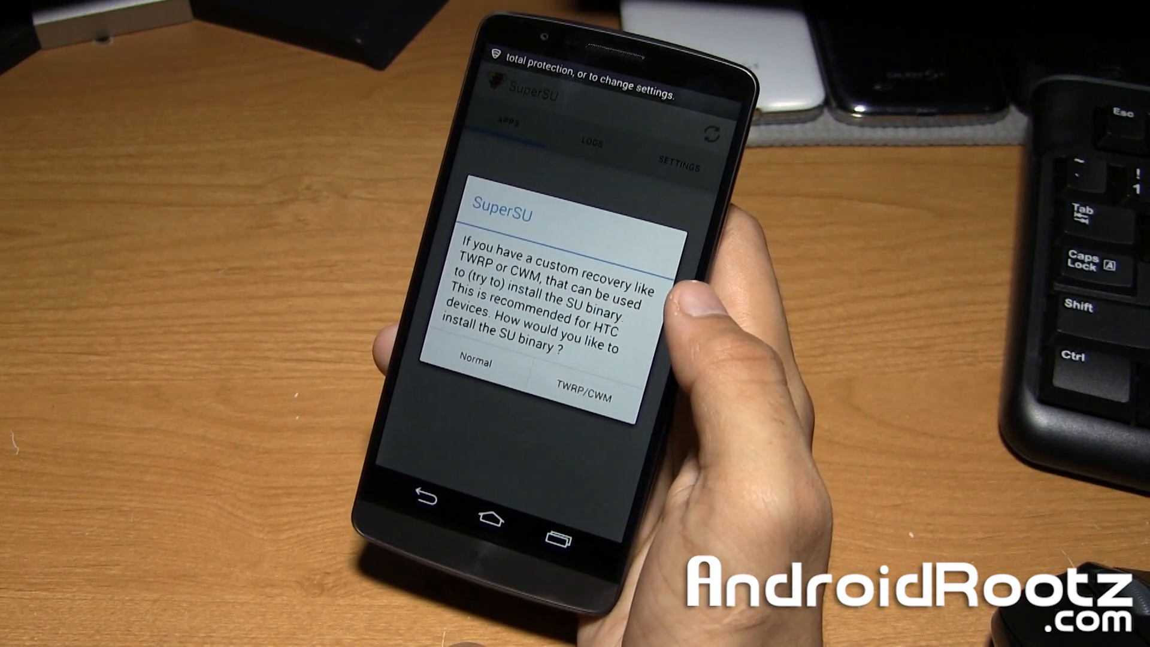
click(478, 364)
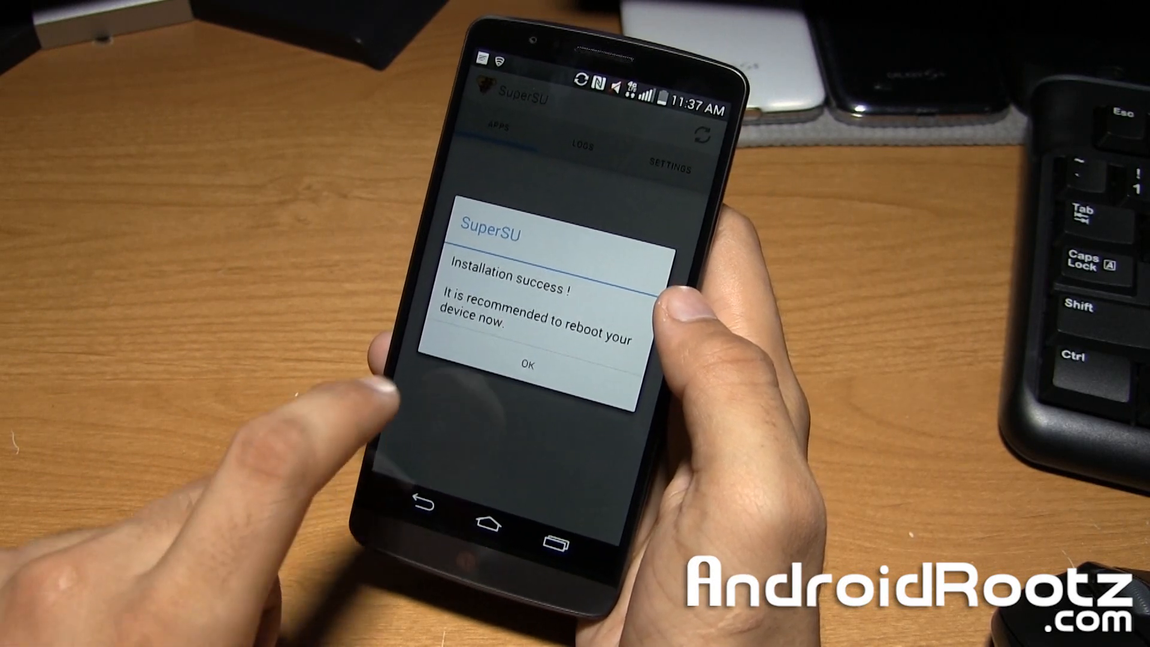
click(524, 365)
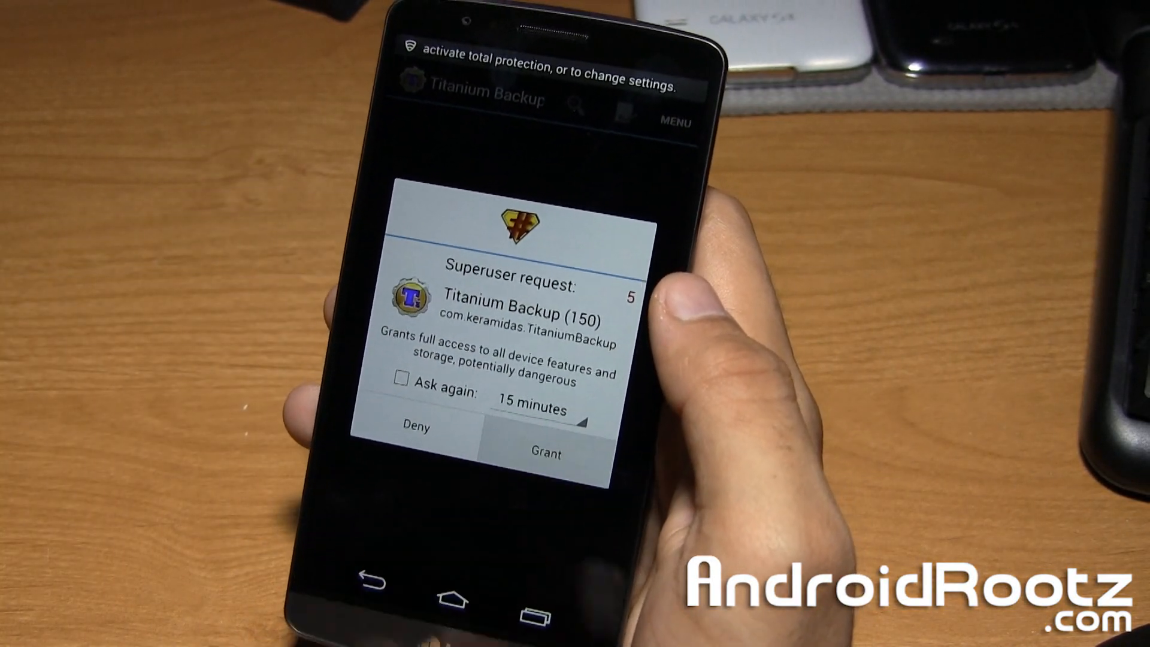
Grant Titanium Backup superuser access and dismiss its First Start welcome to reach the ChangeLog.
click(544, 453)
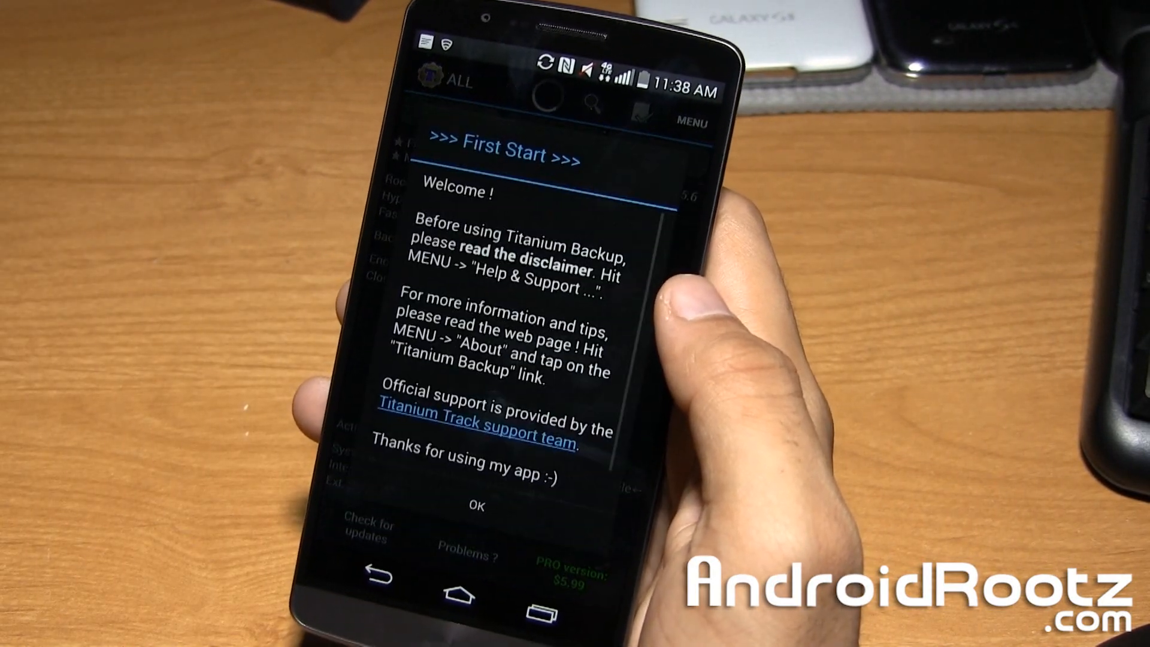
click(477, 505)
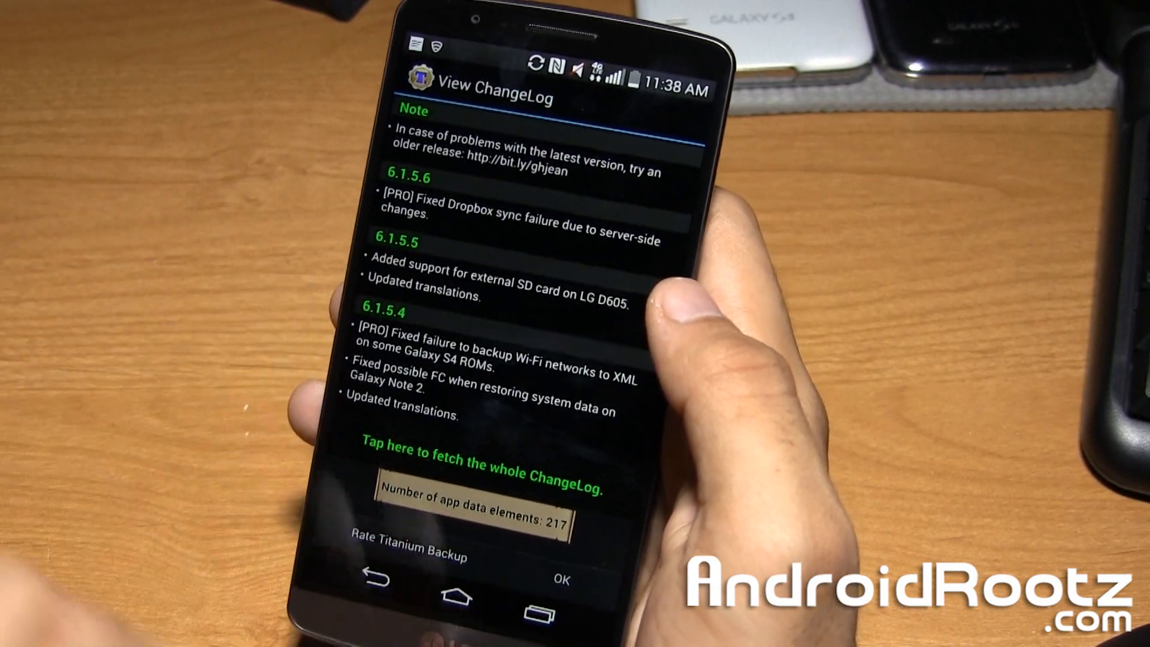